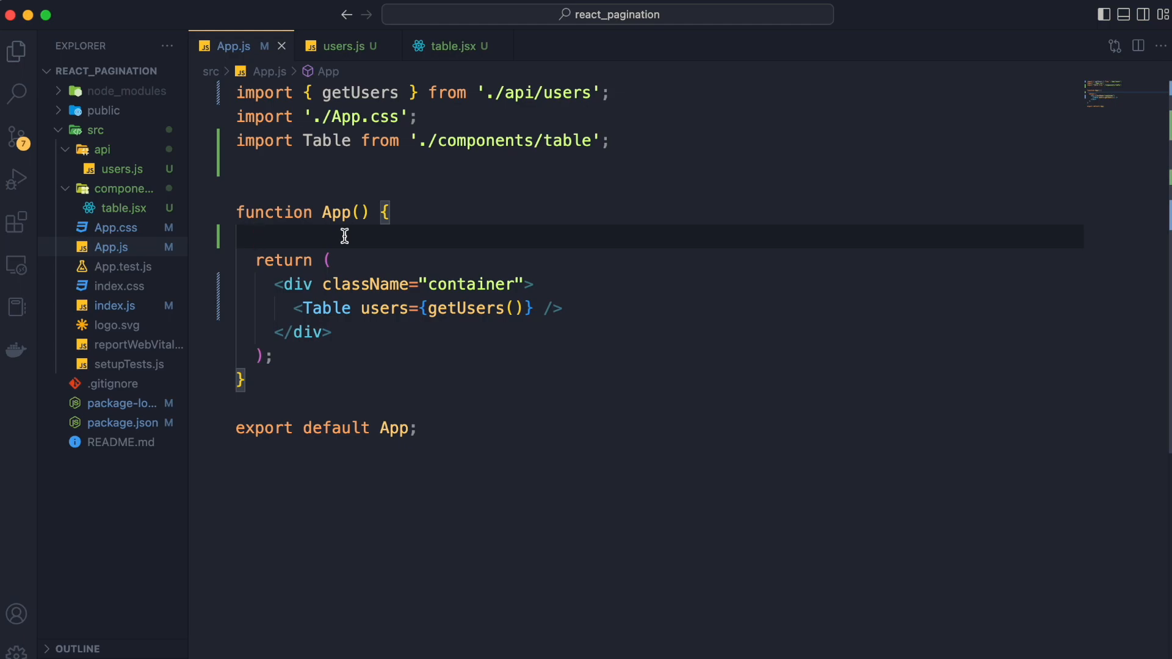
- Replace a throwaway '// page, limit' comment with the useState import from react
{"action": "type", "text": "// pa"}
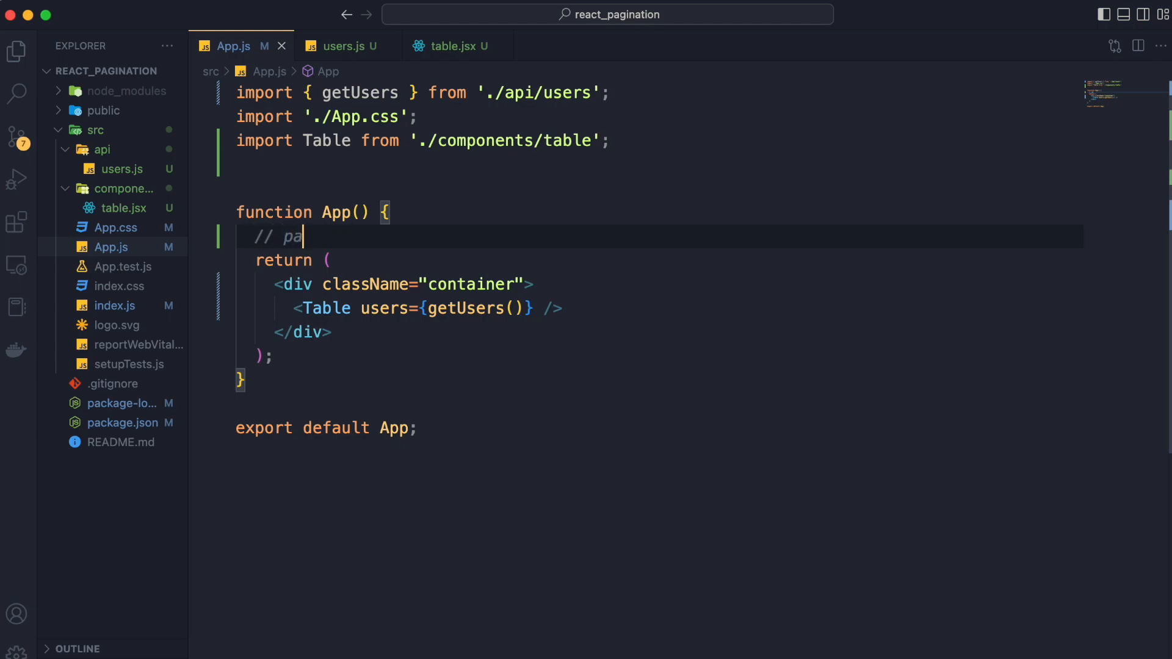
{"action": "type", "text": "ge, limit"}
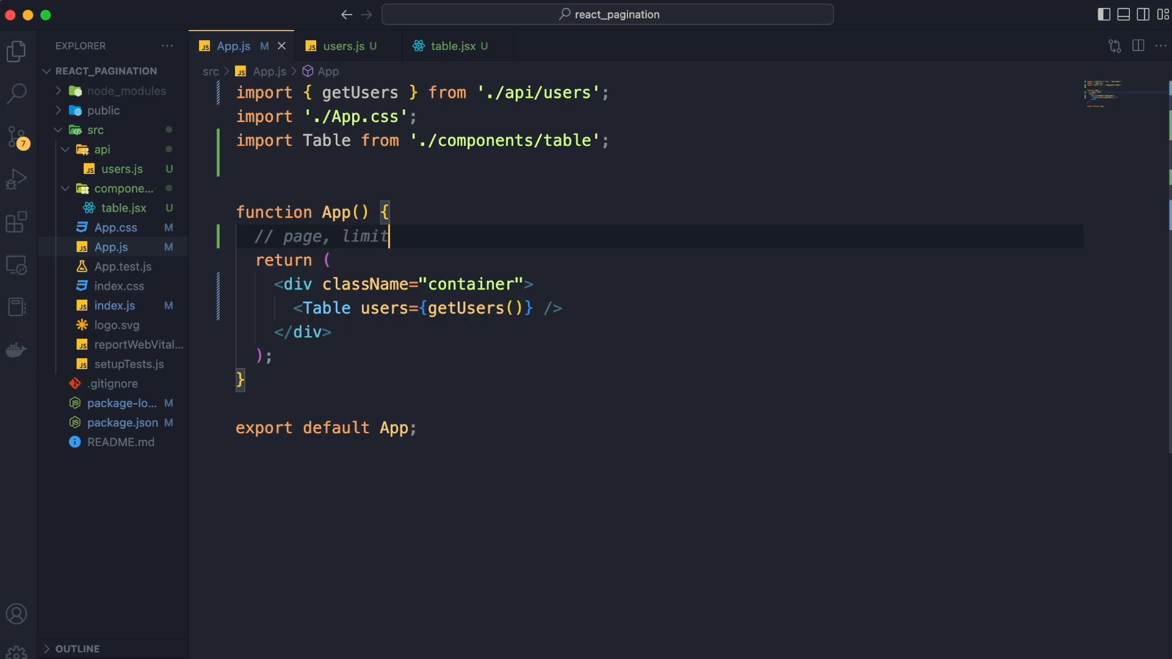
{"action": "key", "text": "BackSpace"}
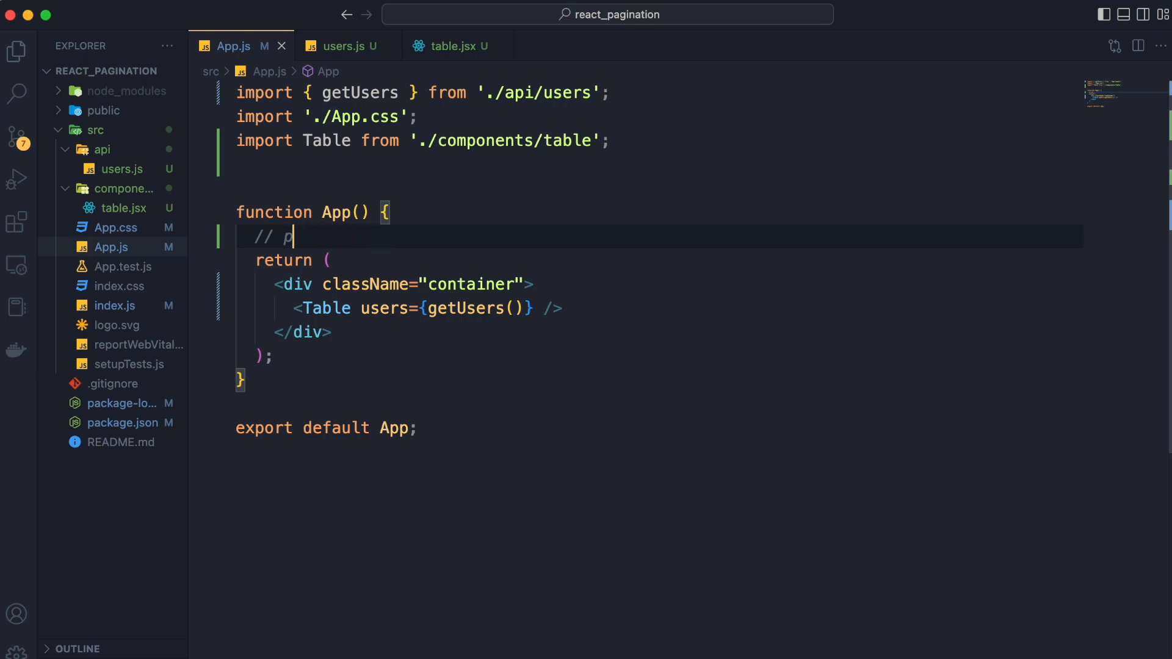
{"action": "key", "text": "Backspace"}
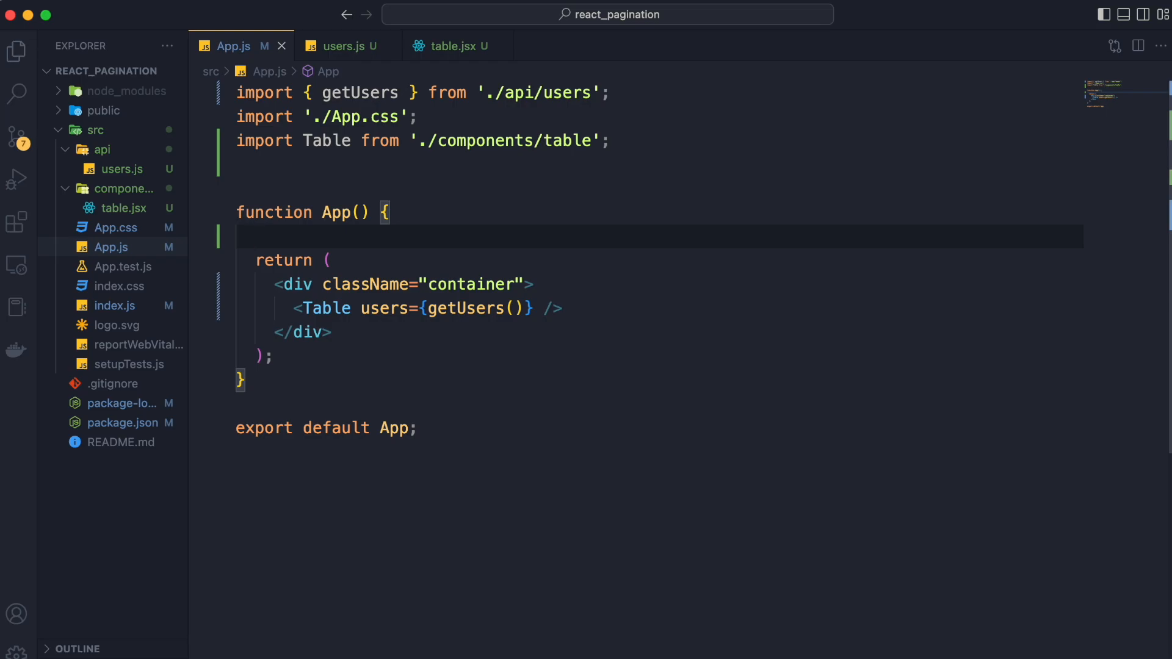
{"action": "type", "text": "useS"}
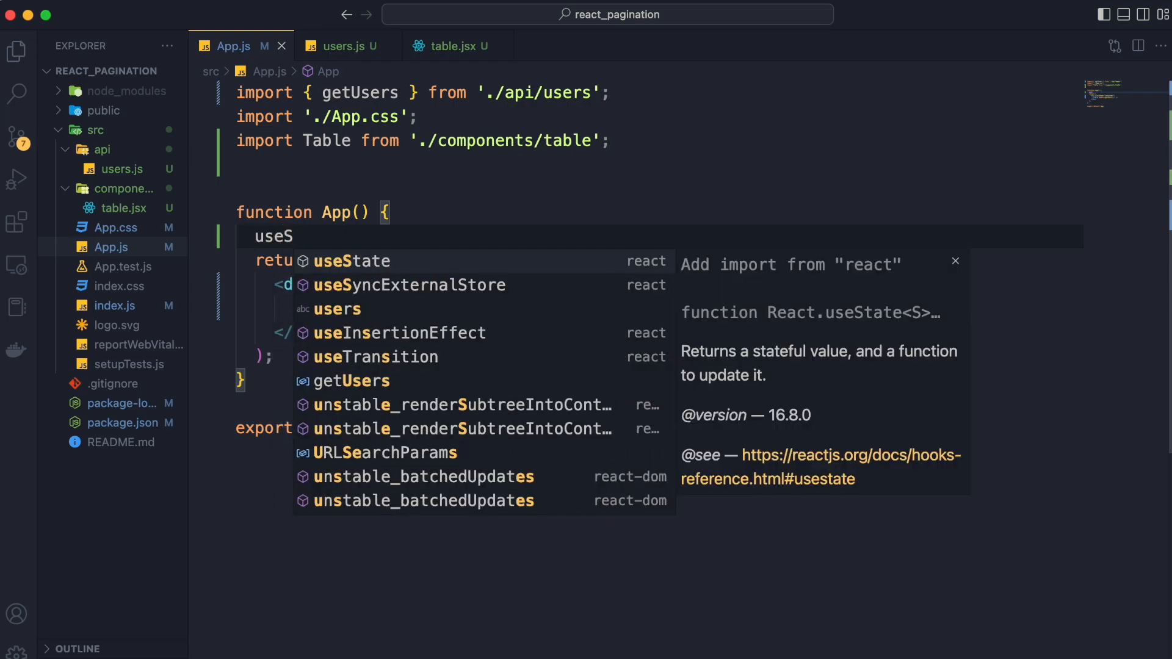
{"action": "left_click", "coordinate": [351, 262]}
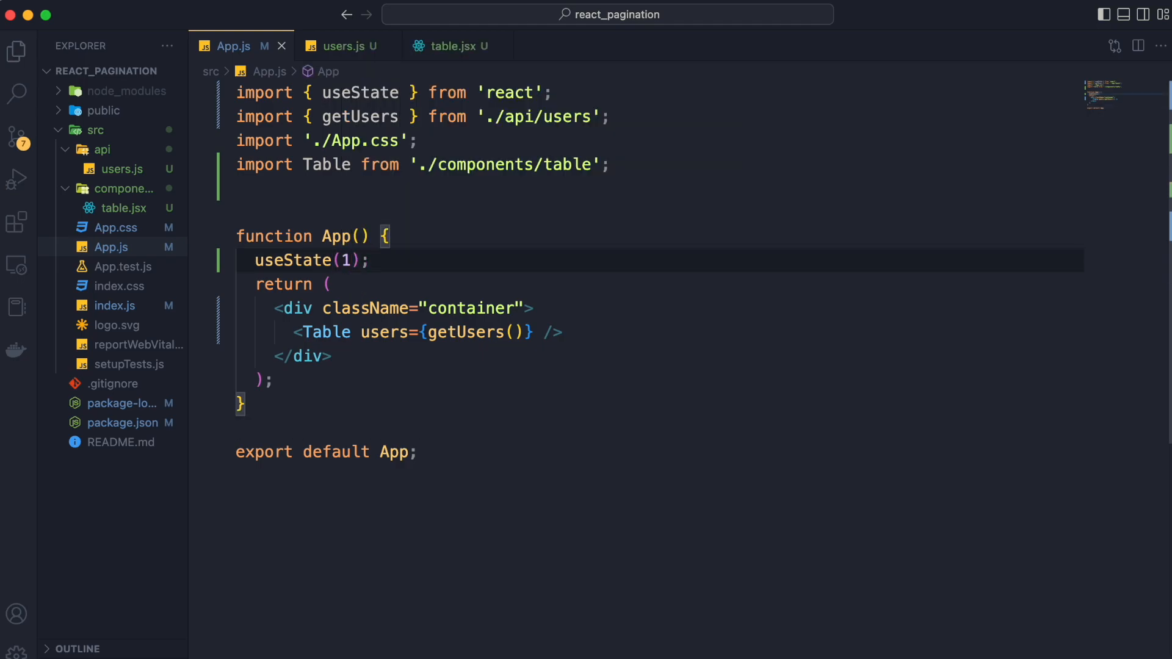
- Declare page state starting at 1 and limit state starting at 5 in App
{"action": "type", "text": "const"}
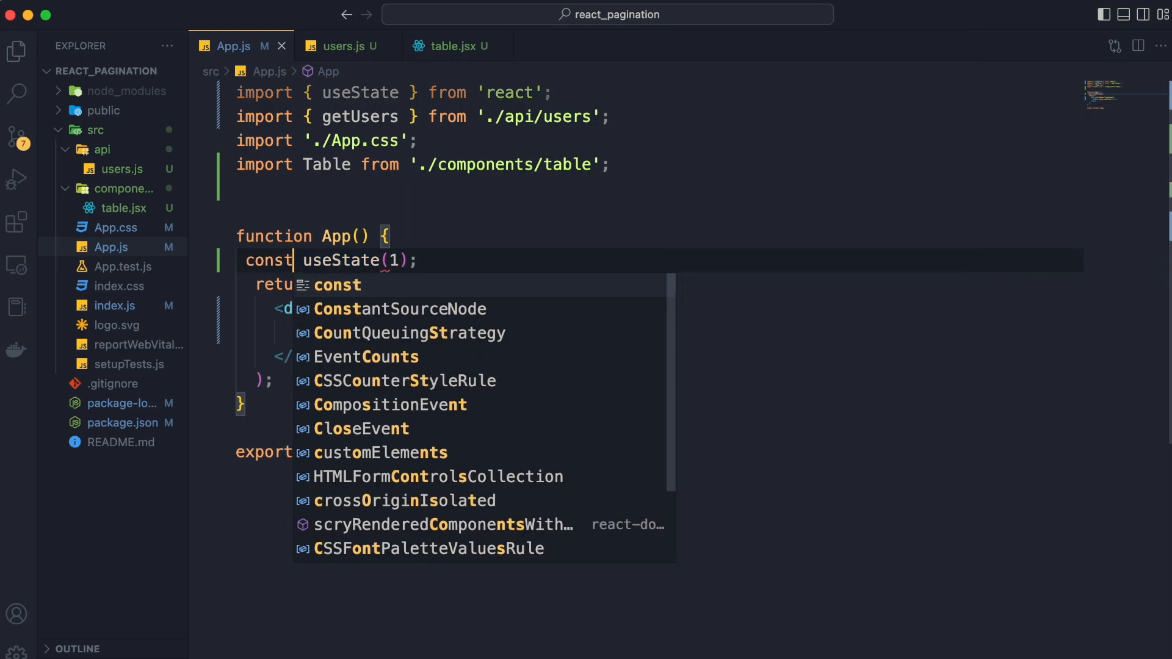
{"action": "type", "text": "[page, p"}
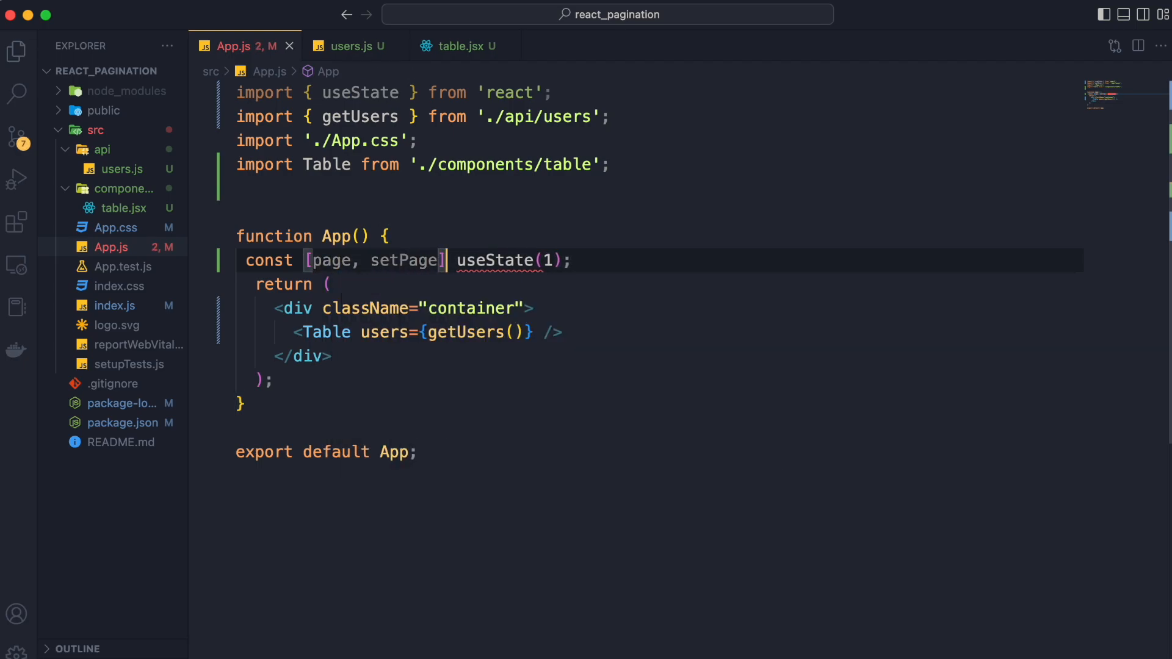
{"action": "type", "text": "const"}
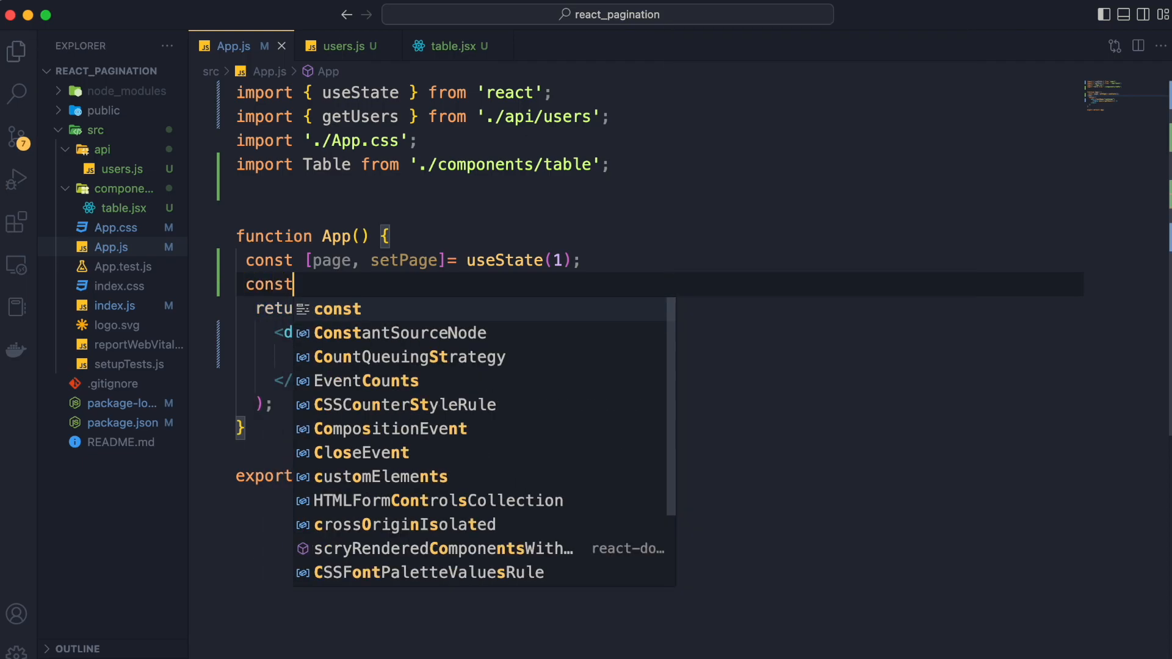
{"action": "type", "text": "[limit, setLimit] = useState("}
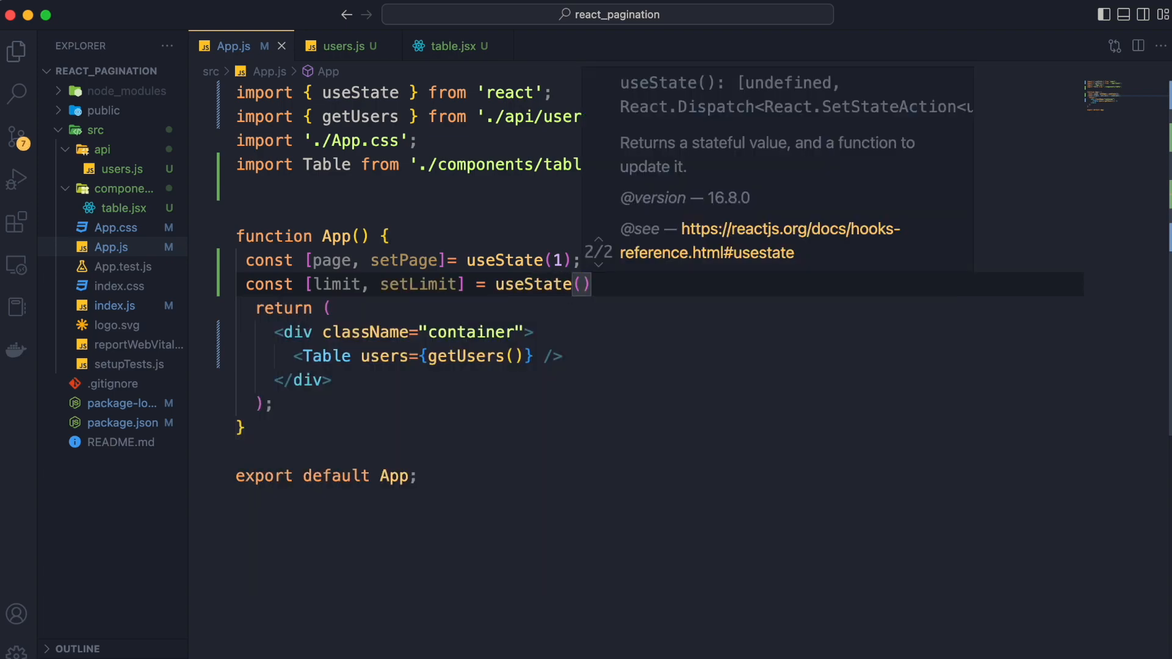
{"action": "type", "text": "5"}
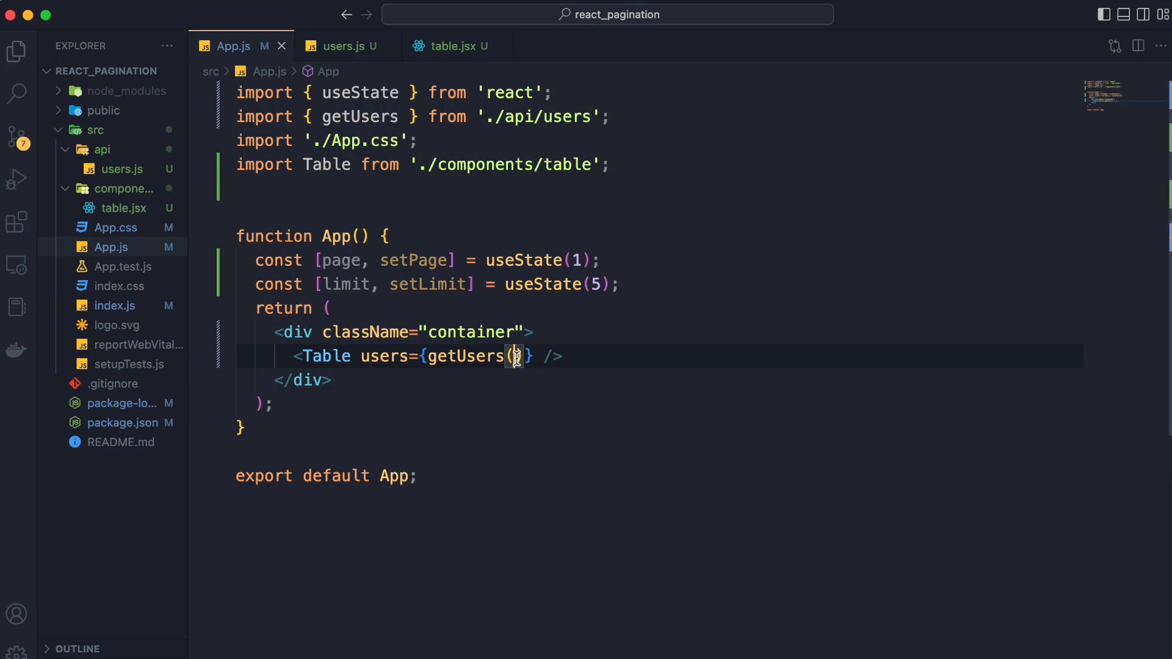
- Call getUsers(page, limit) and add page, limit parameters to getUsers in users.js
{"action": "type", "text": "page, limit"}
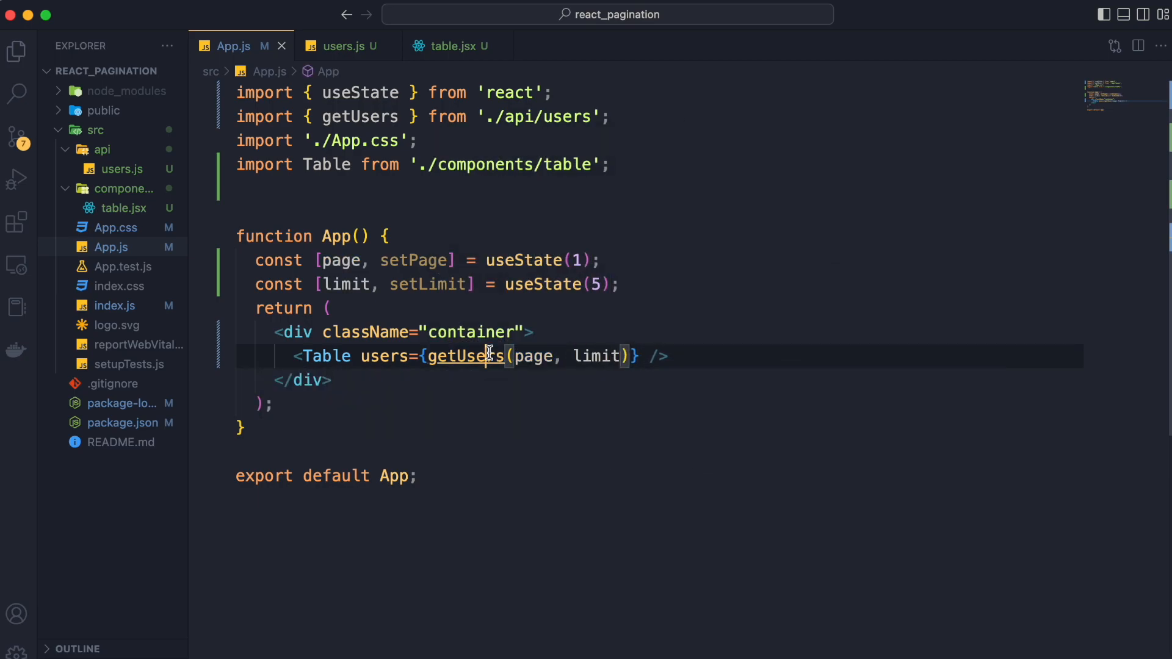
{"action": "type", "text": "page, limit) {"}
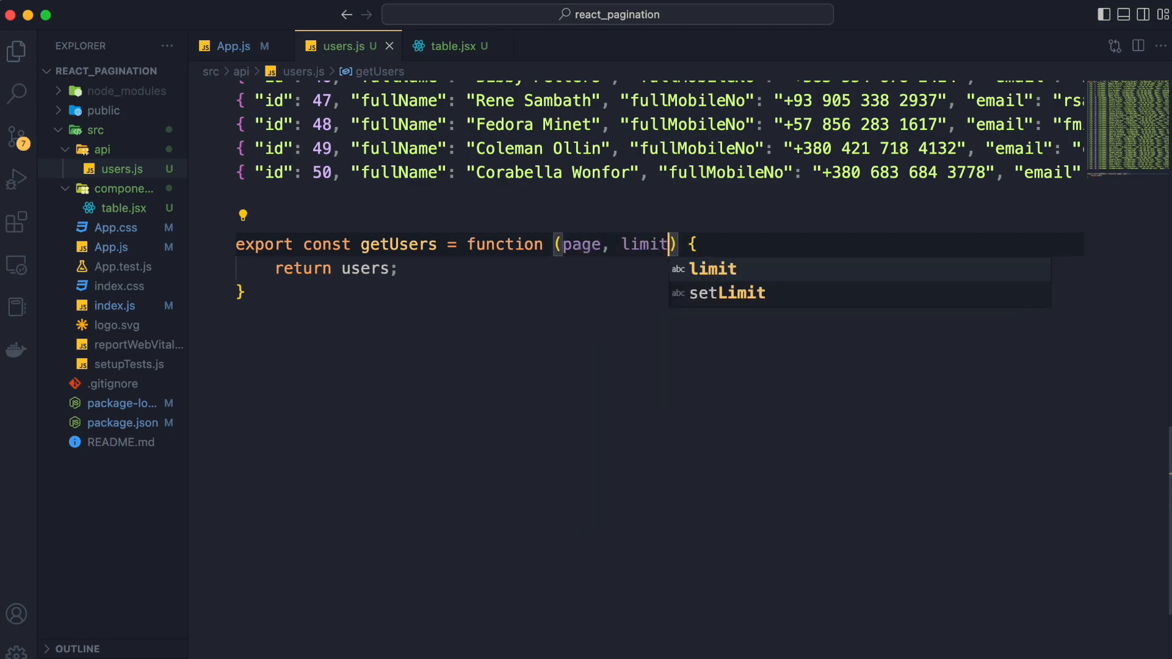
- Insert a for loop at the top of getUsers iterating over users by index
{"action": "left_click", "coordinate": [311, 268]}
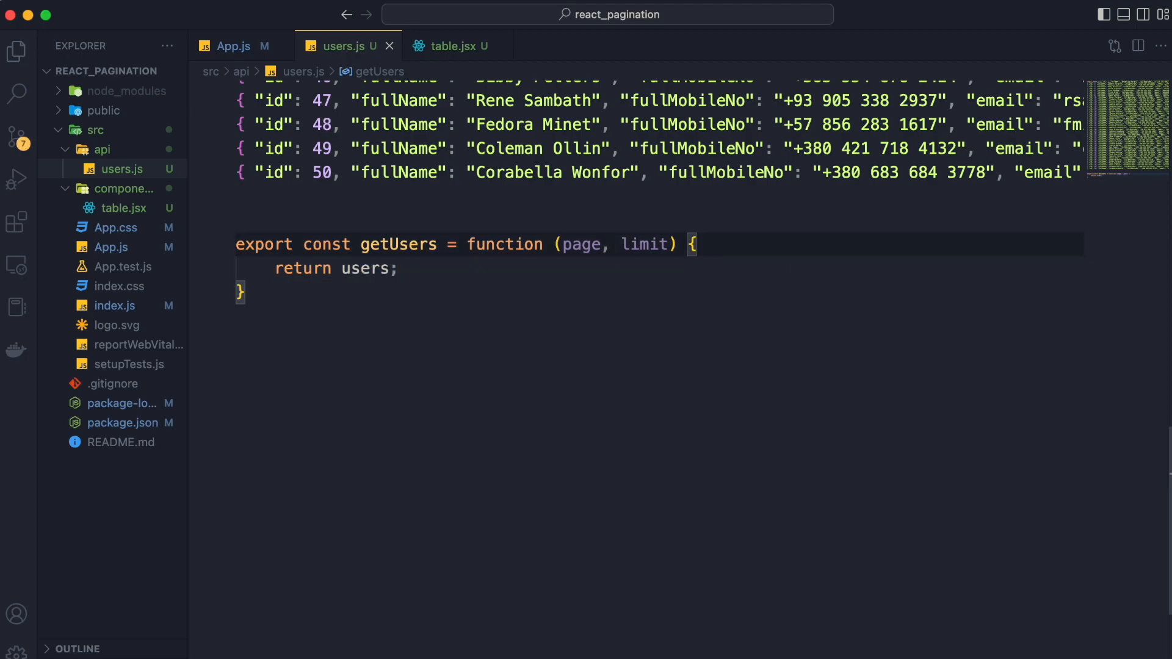
{"action": "type", "text": "for"}
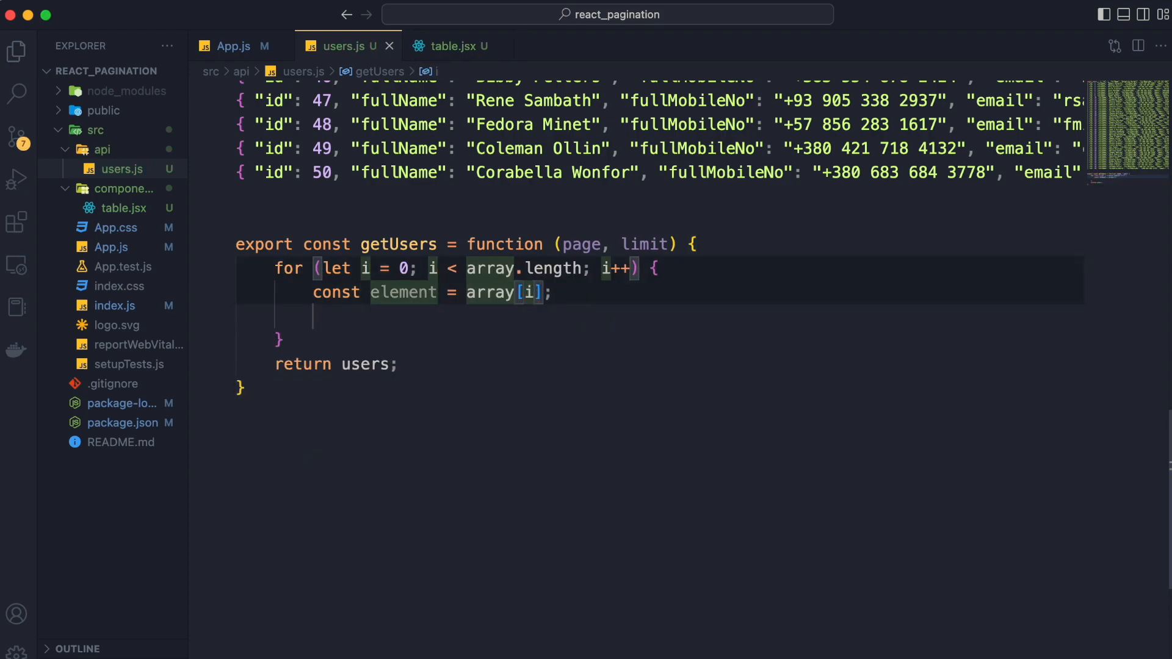
{"action": "left_click", "coordinate": [493, 270]}
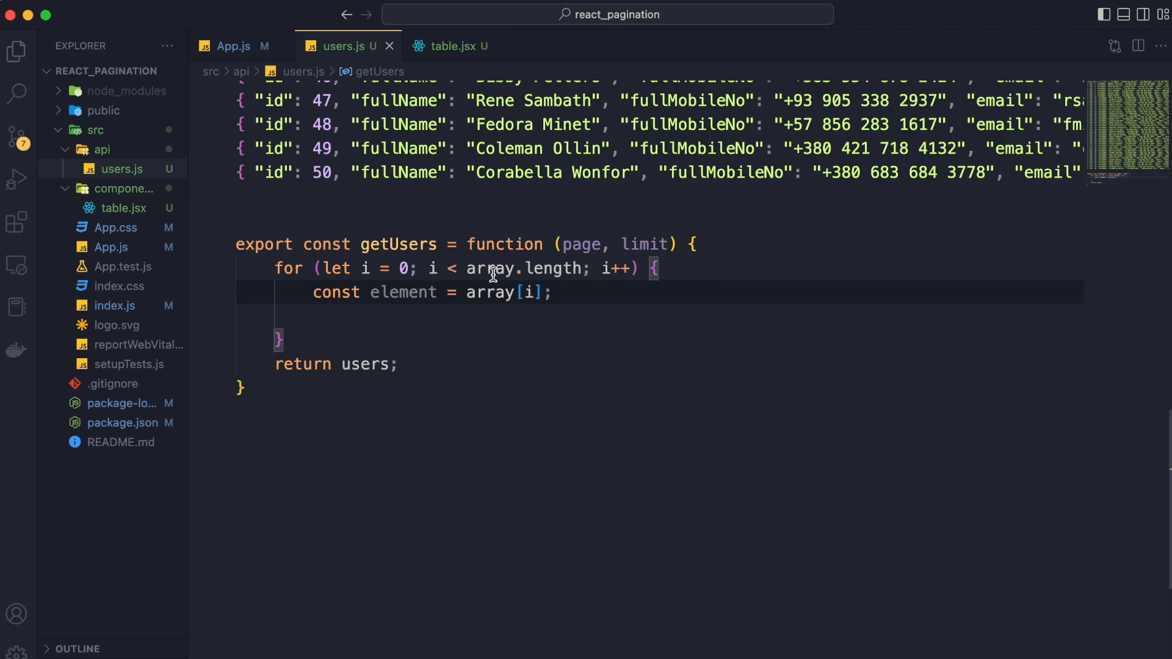
{"action": "double_click", "coordinate": [489, 269]}
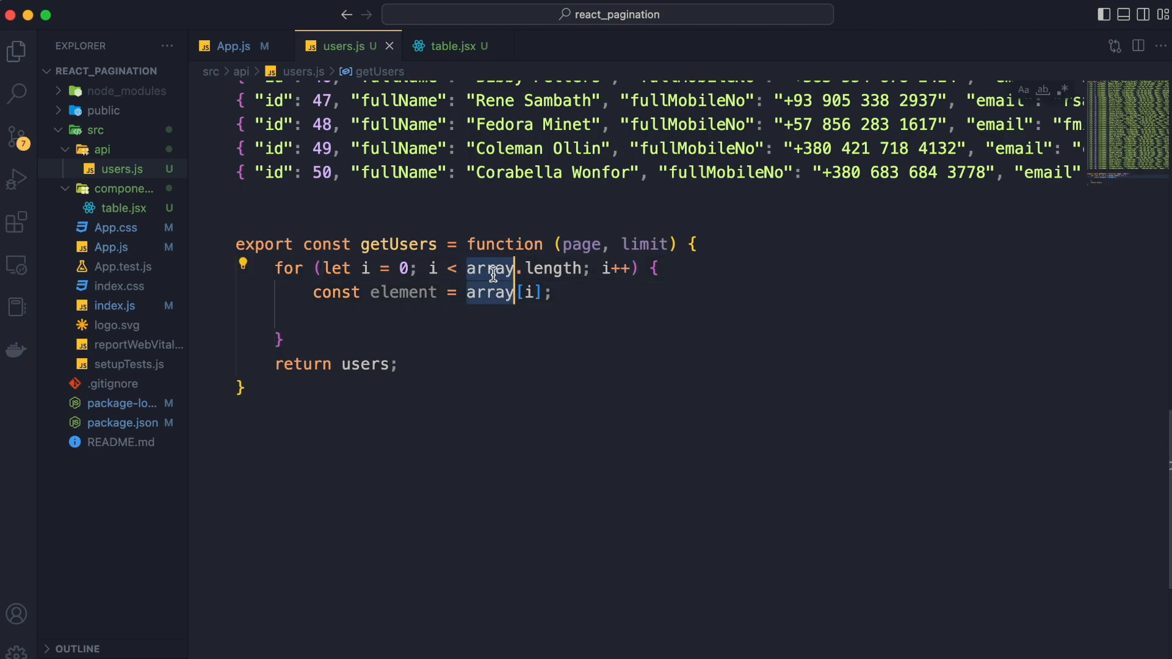
{"action": "type", "text": "users"}
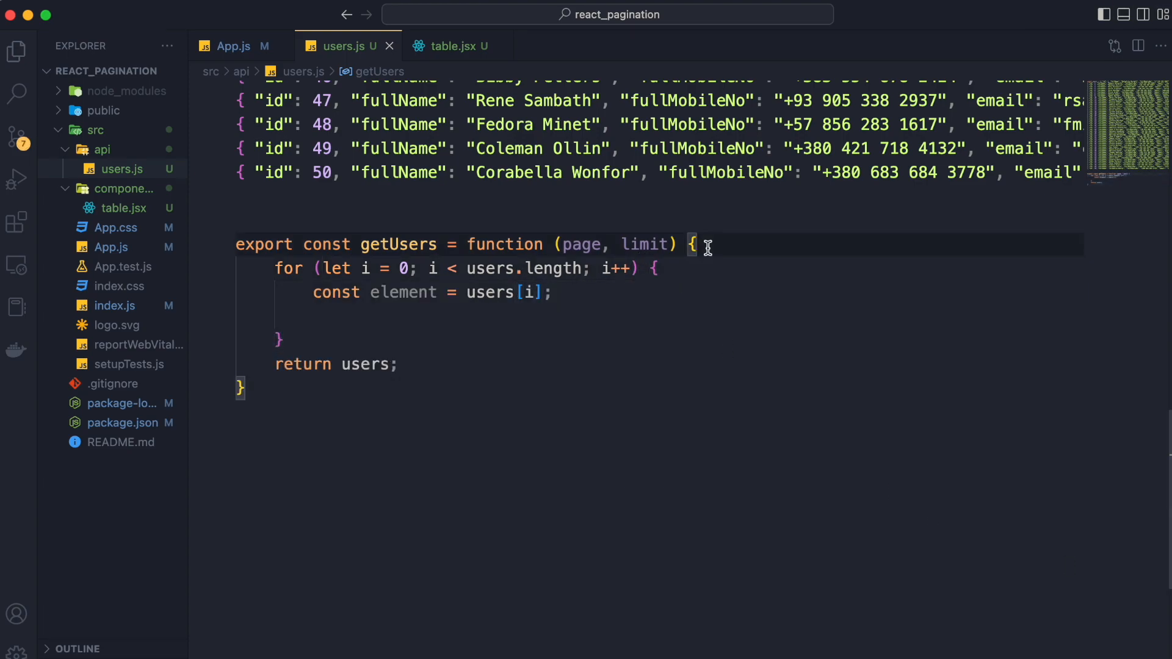
- Note ranges 0-4 and 5-9, then bound the loop from (page - 1) * limit to page * limit
{"action": "type", "text": "// 0 -"}
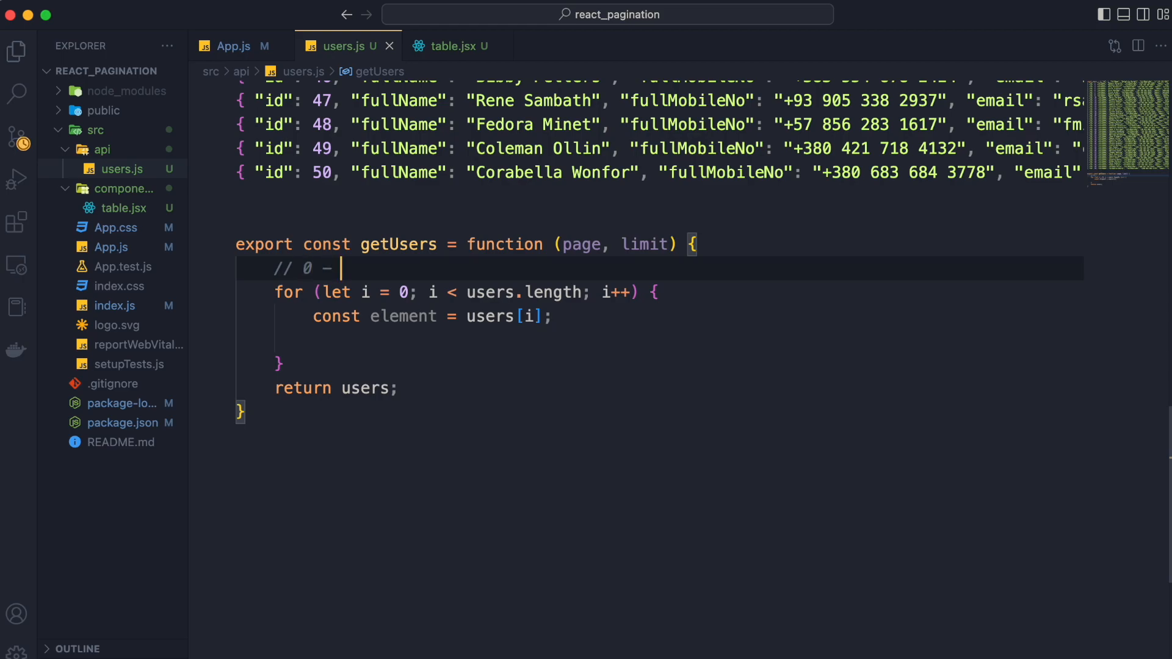
{"action": "type", "text": "4"}
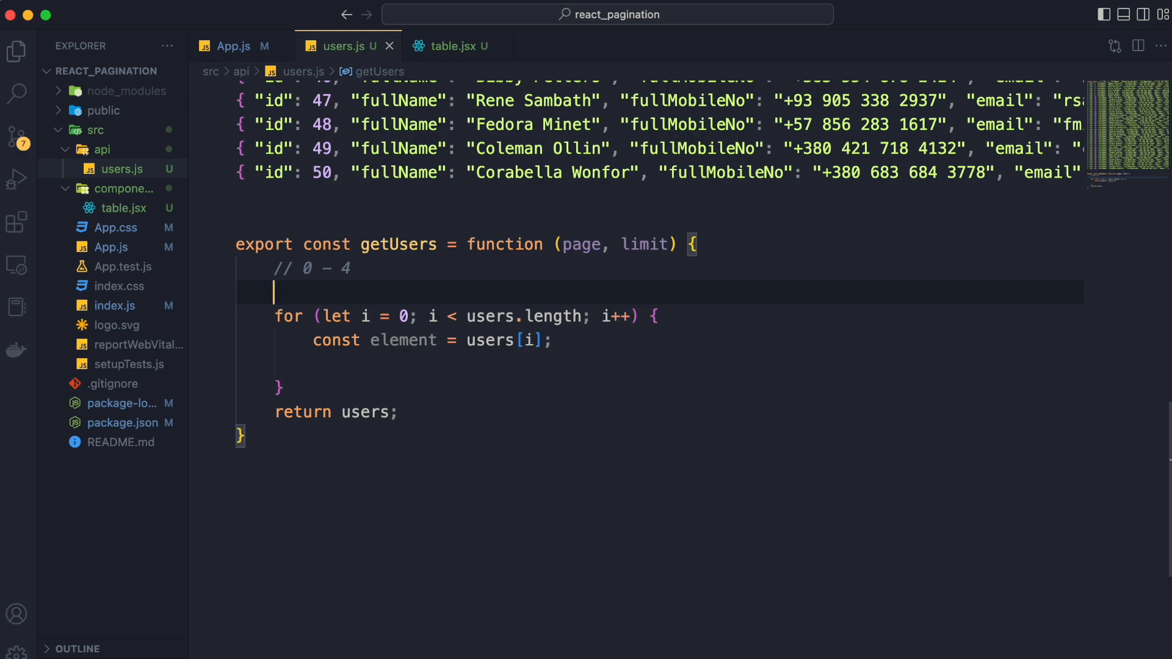
{"action": "type", "text": "// 5 -"}
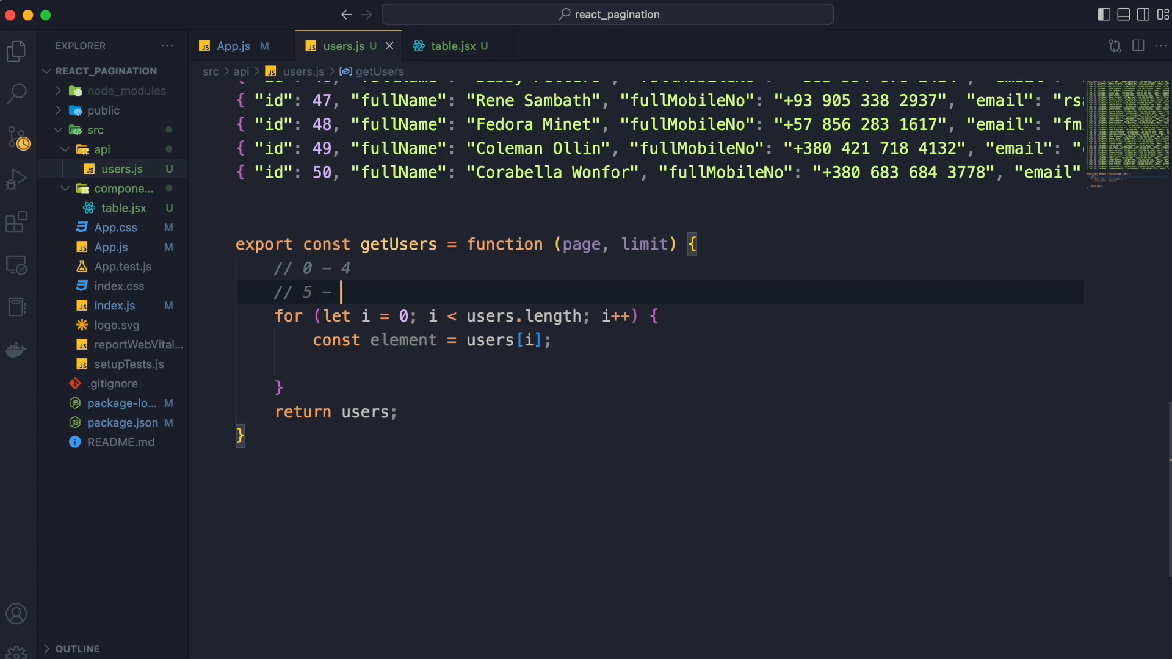
{"action": "type", "text": "9"}
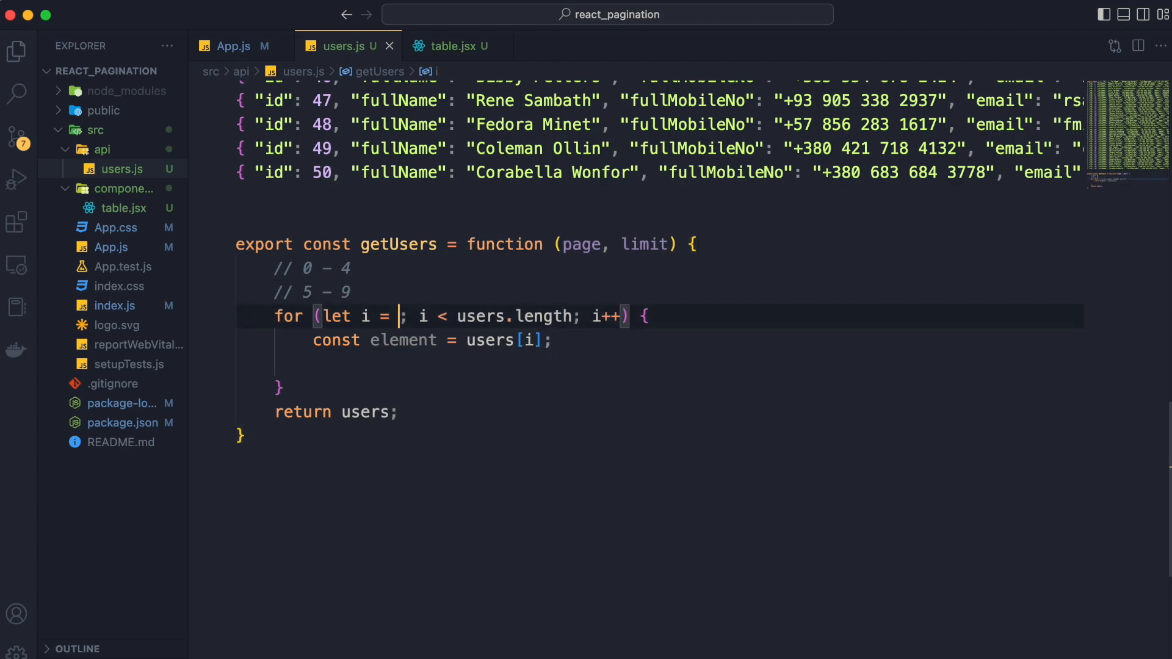
{"action": "type", "text": "page-1"}
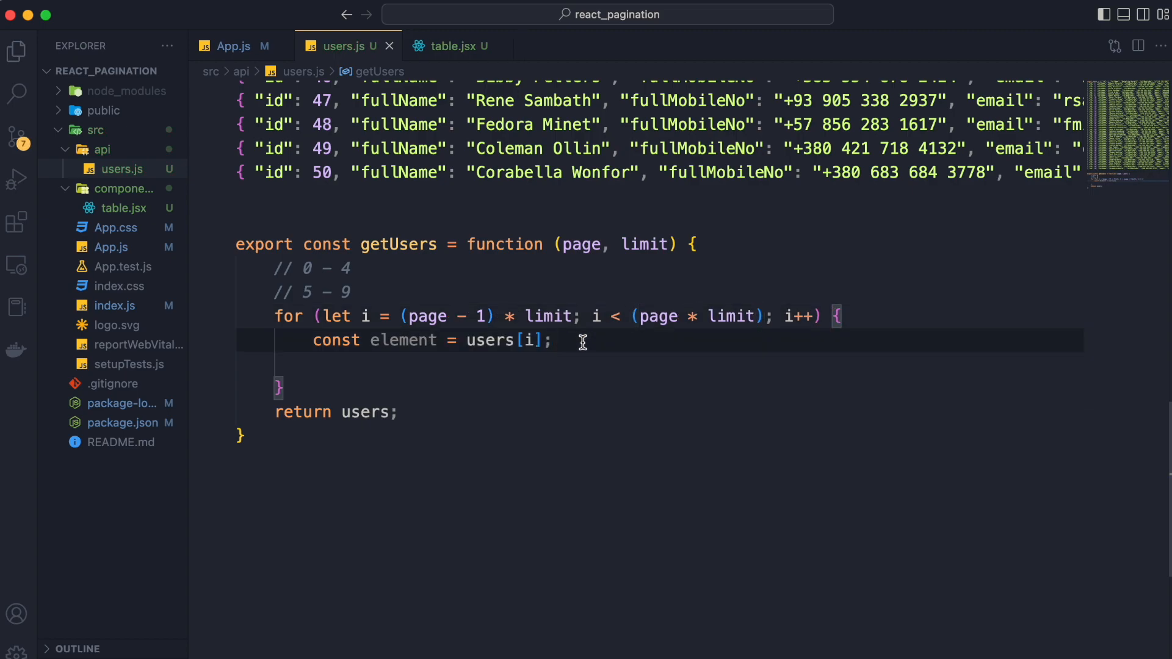
- Declare let array = [], push users[i] inside the loop, and return array
{"action": "scroll", "scroll_direction": "down", "scroll_amount": 3}
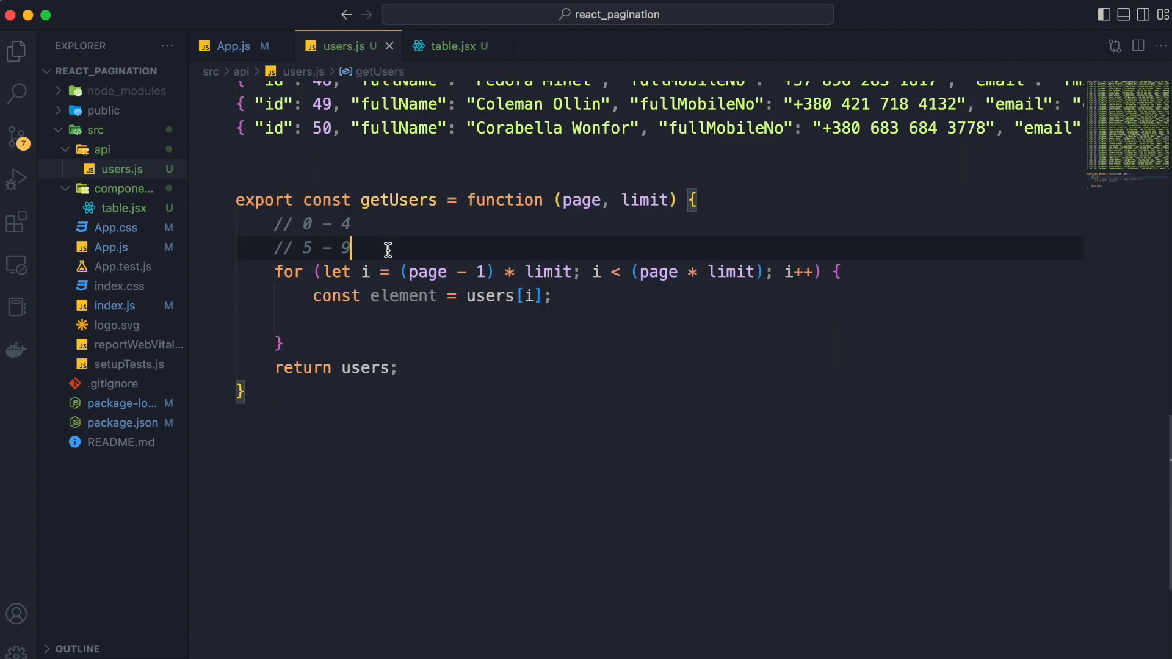
{"action": "type", "text": "let arry"}
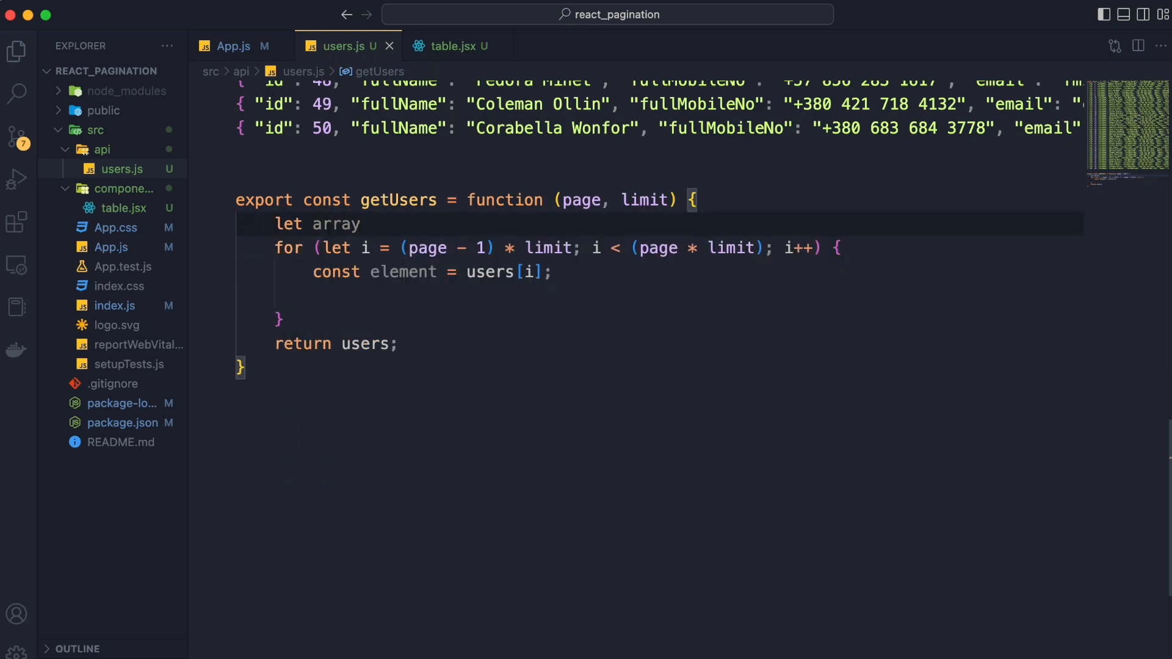
{"action": "type", "text": "= [];"}
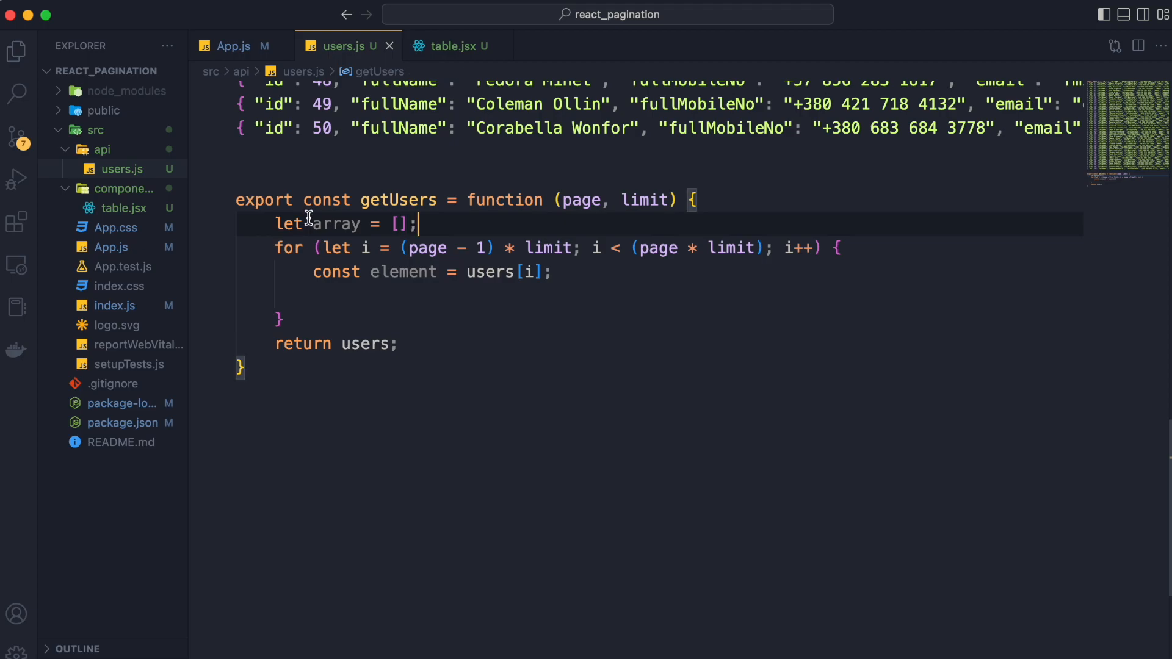
{"action": "type", "text": "ar"}
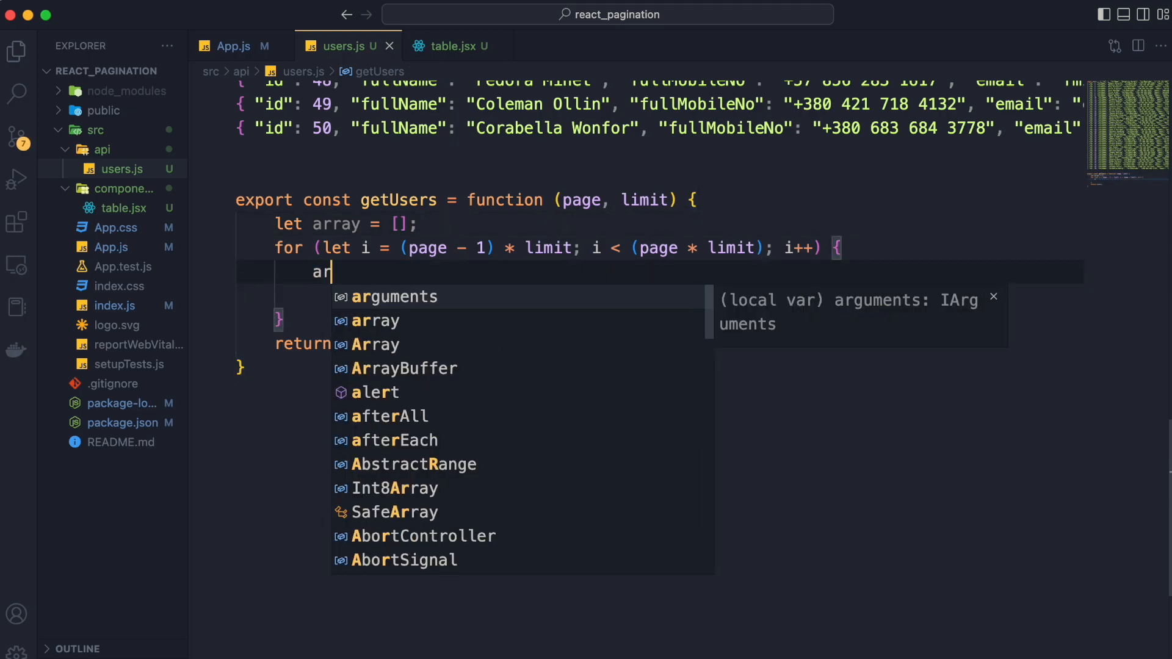
{"action": "type", "text": "ray.push(users[i]);"}
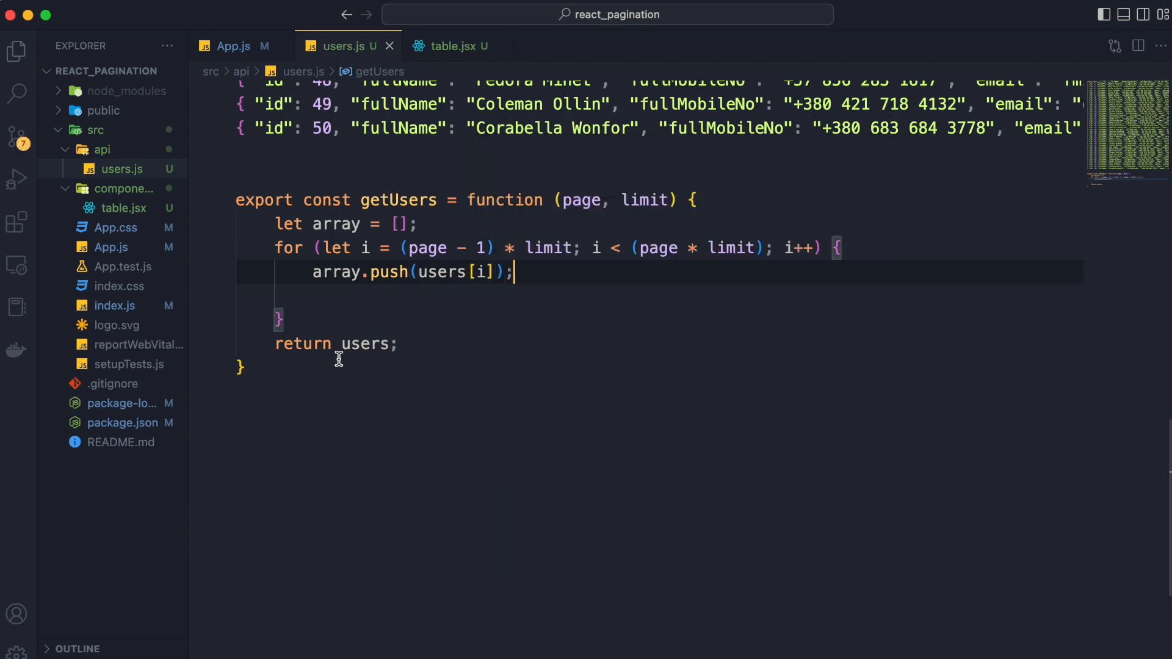
{"action": "type", "text": "array"}
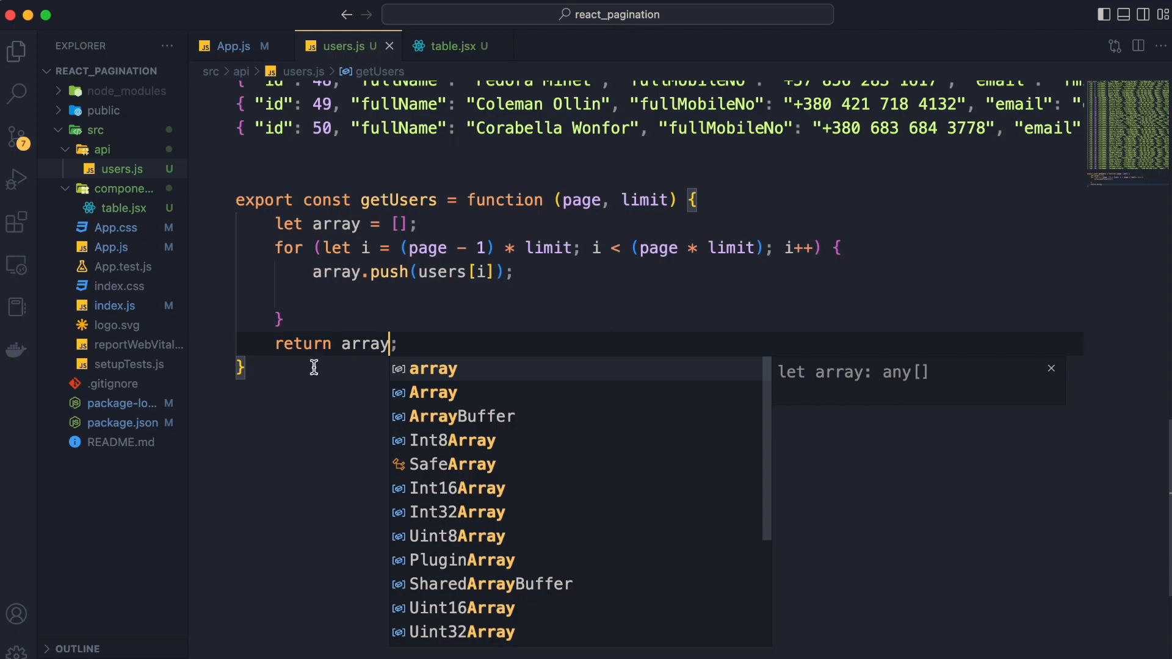
{"action": "type", "text": "e"}
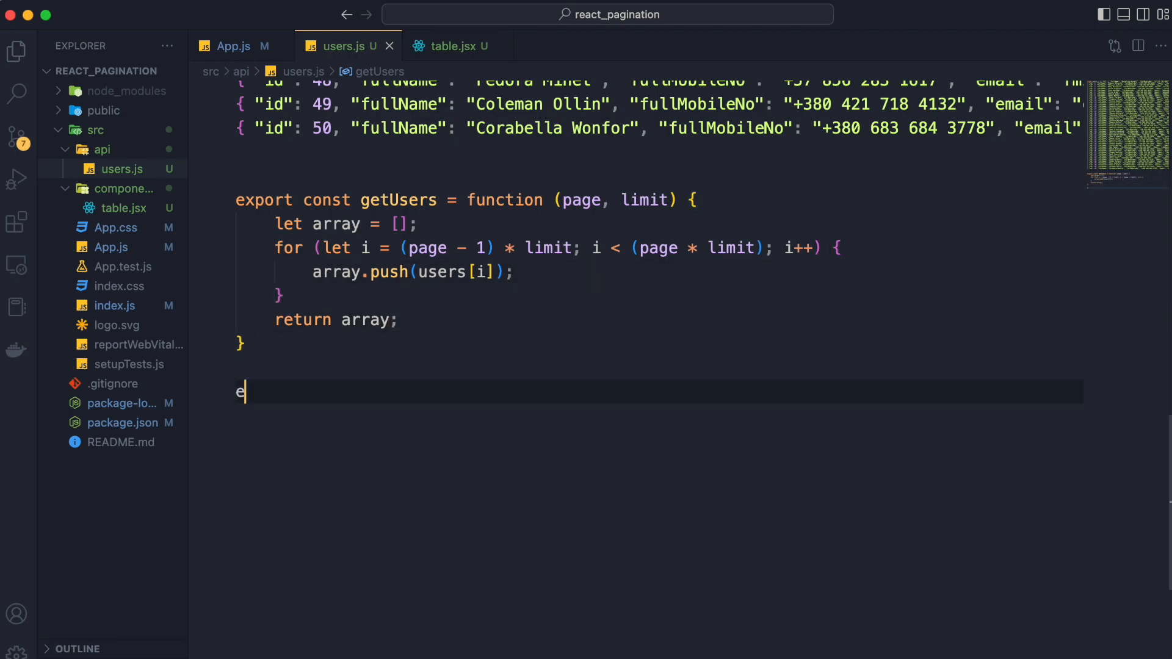
- Write export const getLength = function below getUsers
{"action": "type", "text": "xport const"}
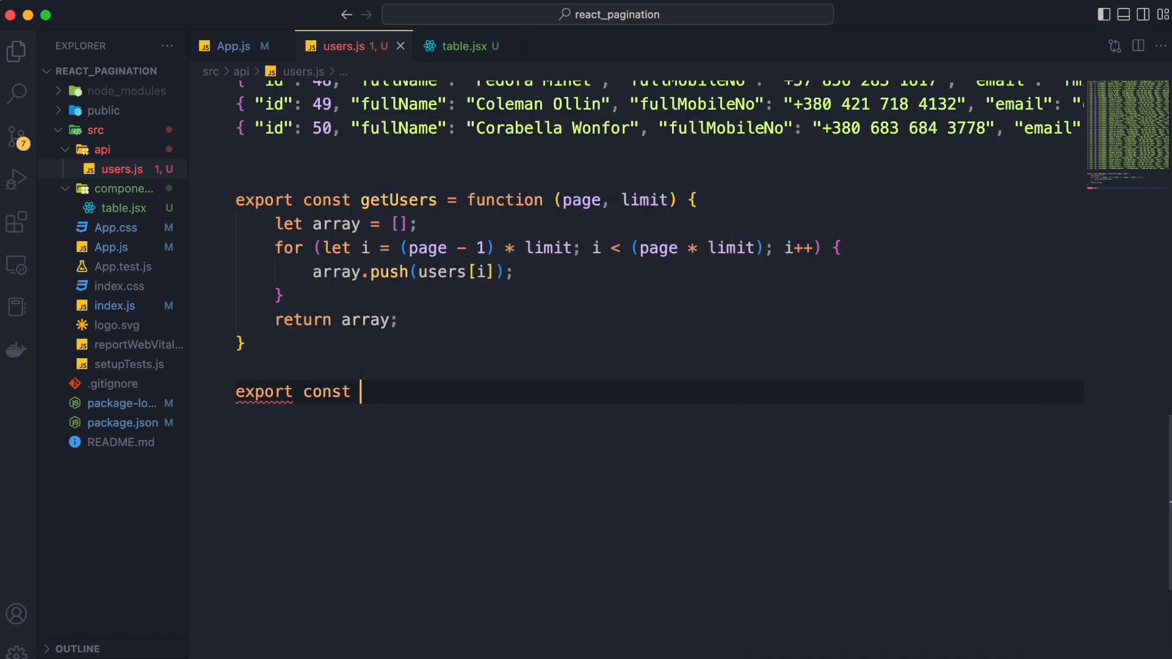
{"action": "type", "text": "getLength"}
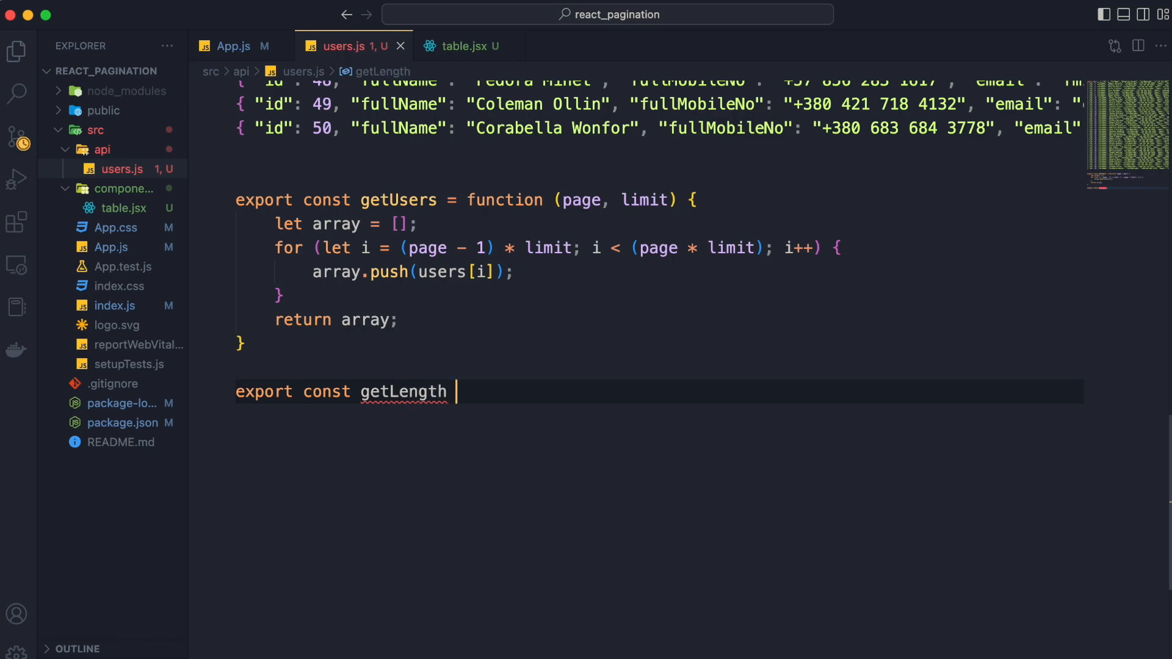
{"action": "type", "text": "= function"}
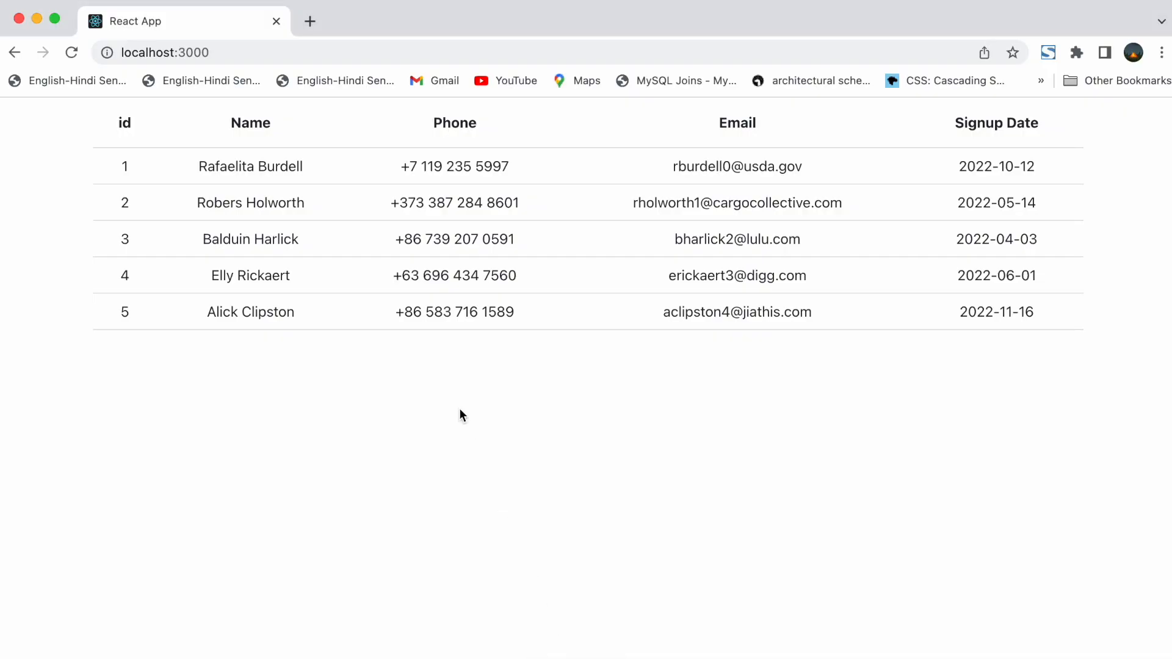
{"action": "mouse_move", "coordinate": [191, 174]}
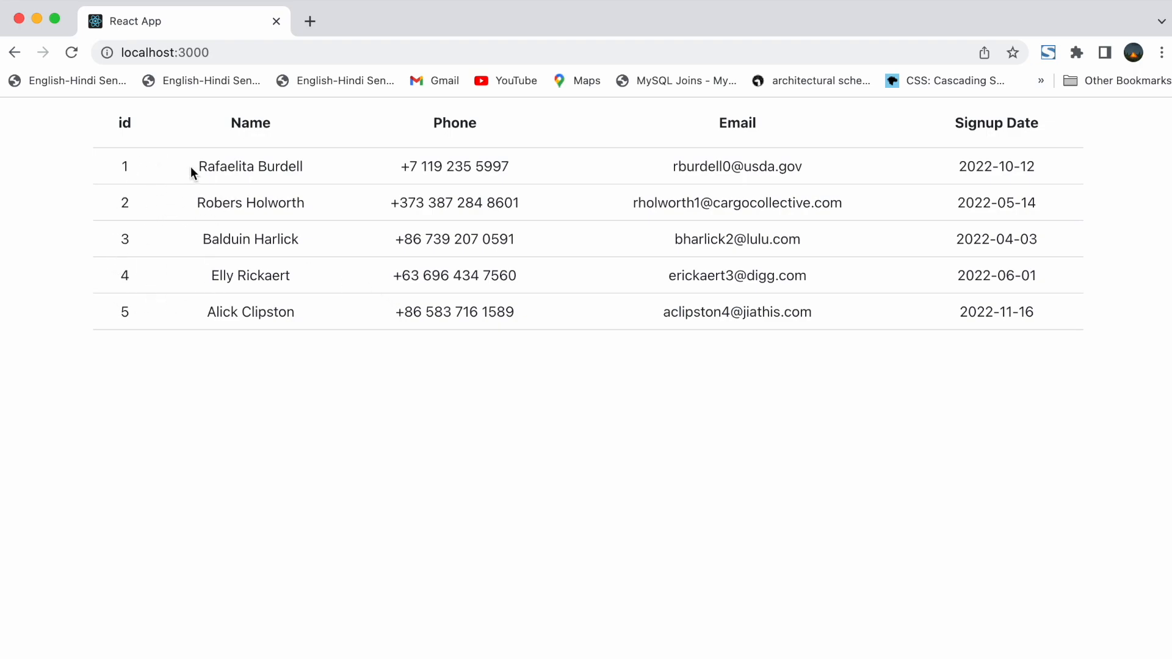
{"action": "mouse_move", "coordinate": [199, 234]}
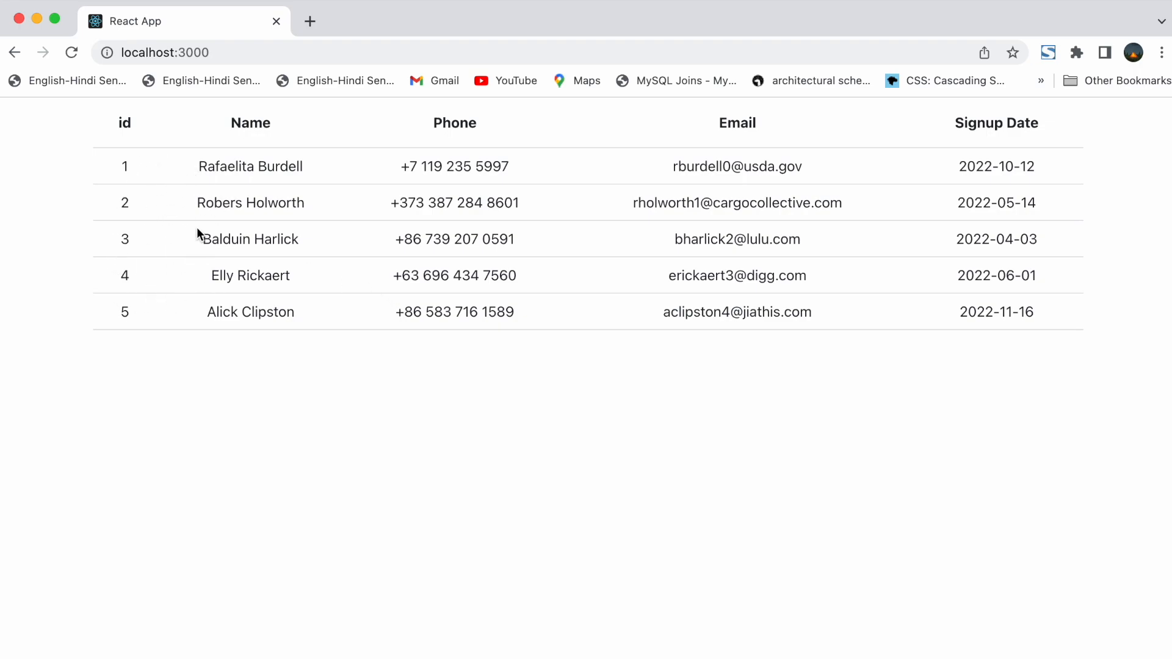
{"action": "mouse_move", "coordinate": [207, 265]}
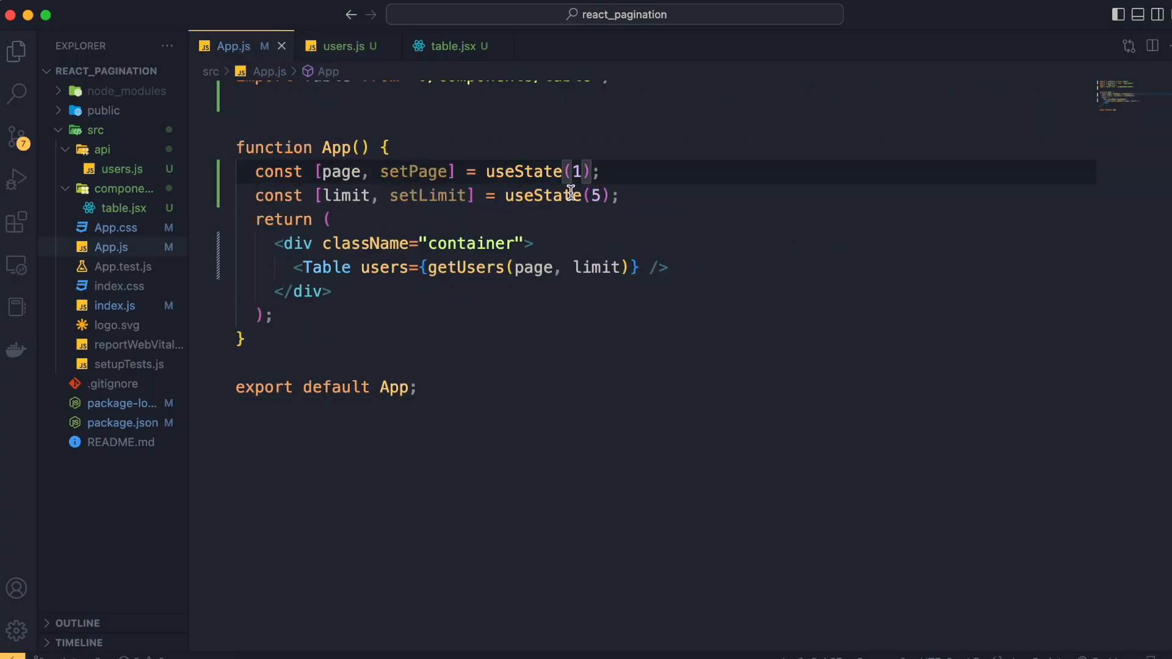
- Change the page useState initial value to 2 so the table shows users 6-10
{"action": "type", "text": "2"}
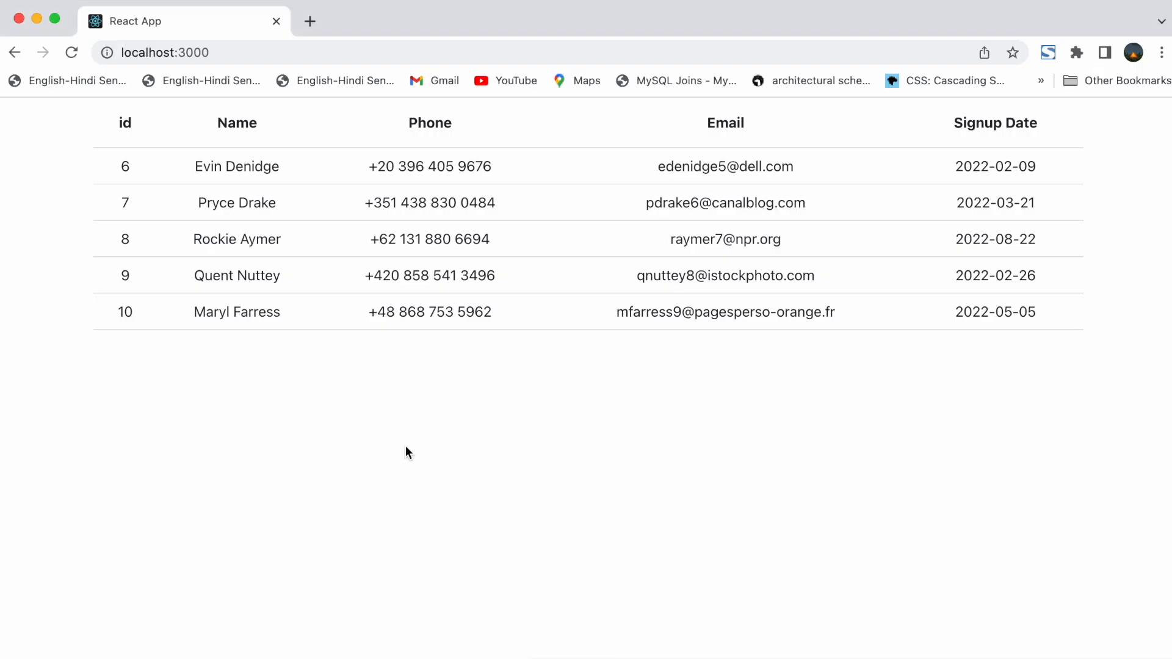
{"action": "mouse_move", "coordinate": [124, 180]}
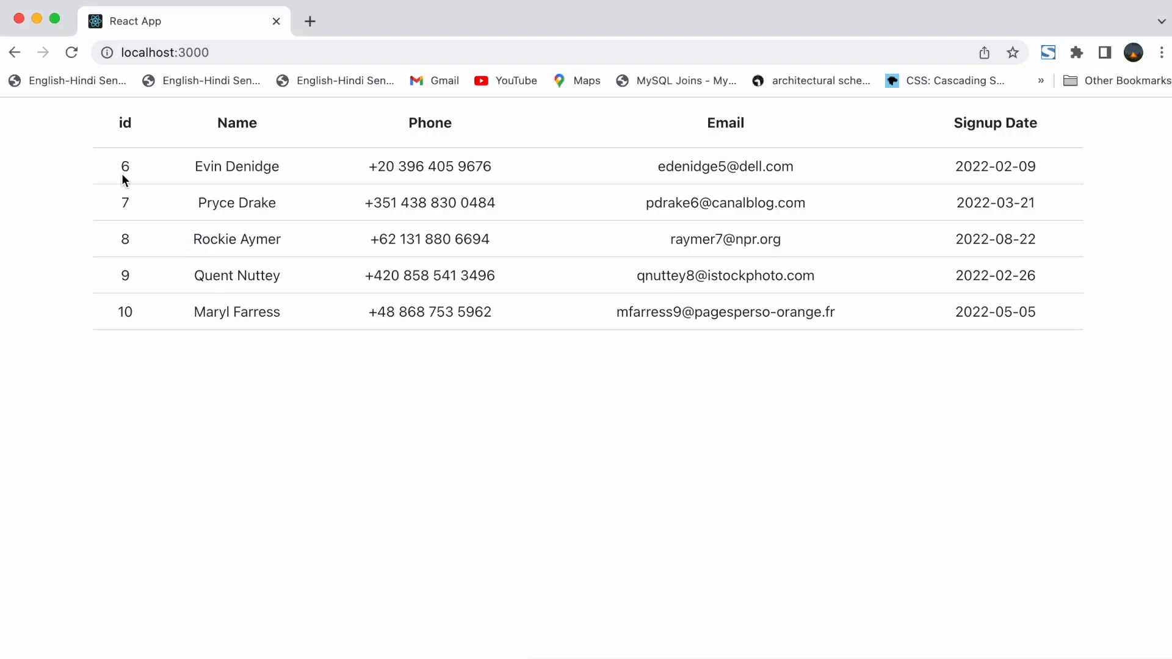